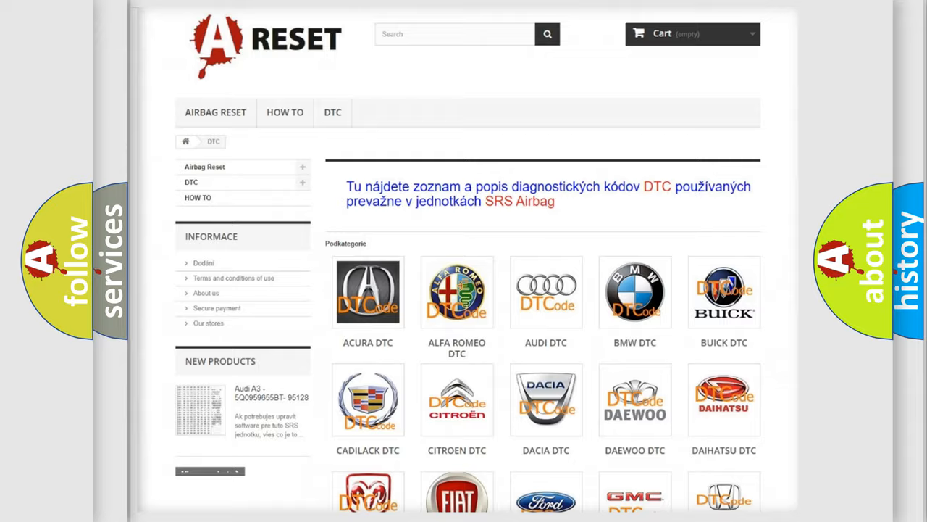
# Choose LINCOLN DTC from the category grid and scroll its subcategory list to the B1212 codes
pyautogui.scroll(-3)
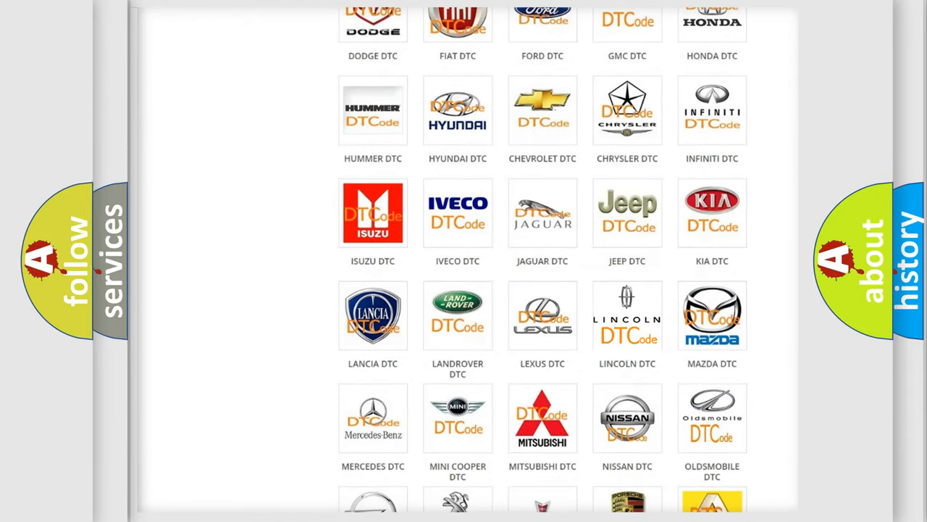
pyautogui.click(628, 316)
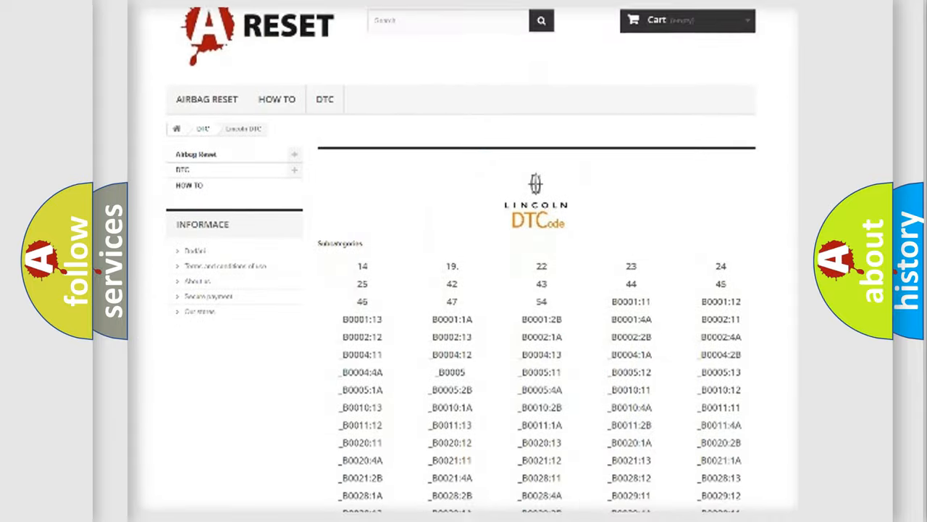
pyautogui.scroll(-3)
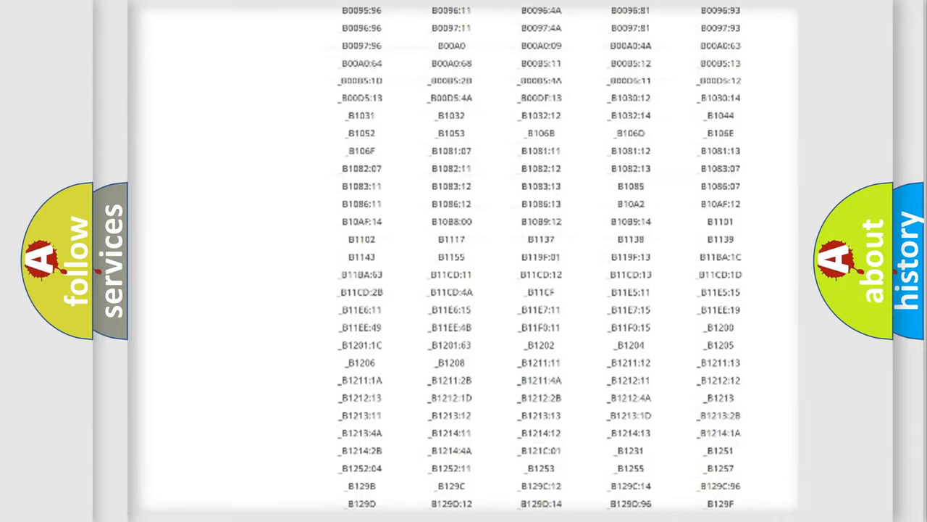
pyautogui.scroll(3)
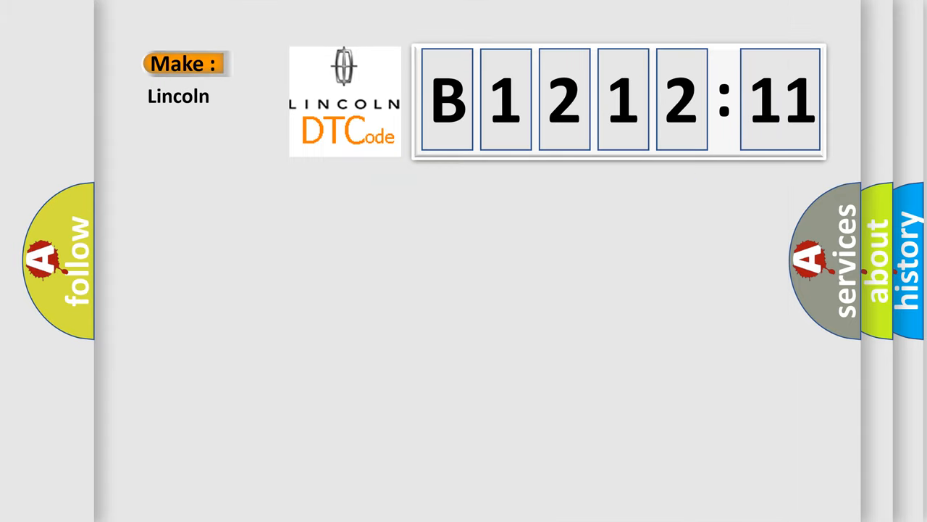
# Reveal the Code: B121211 label beneath Make: Lincoln next to the Lincoln DTCode logo
pyautogui.click(616, 101)
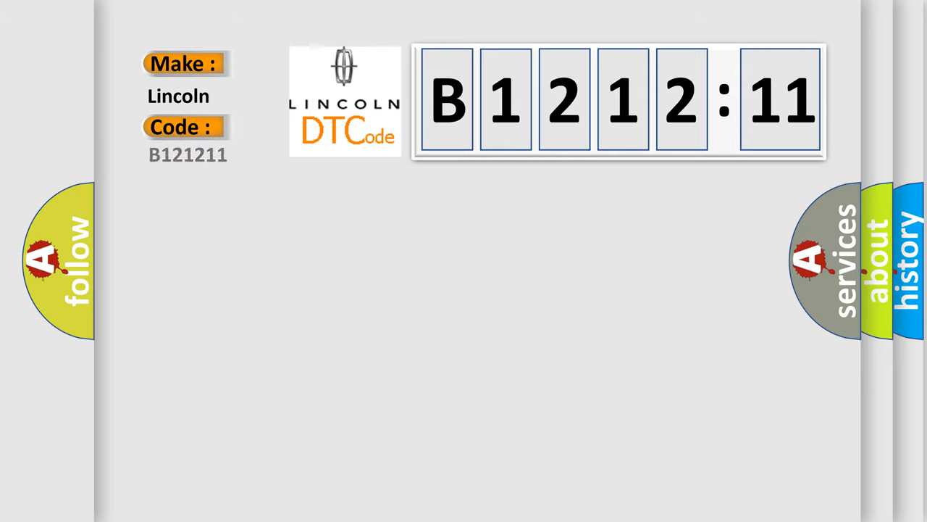